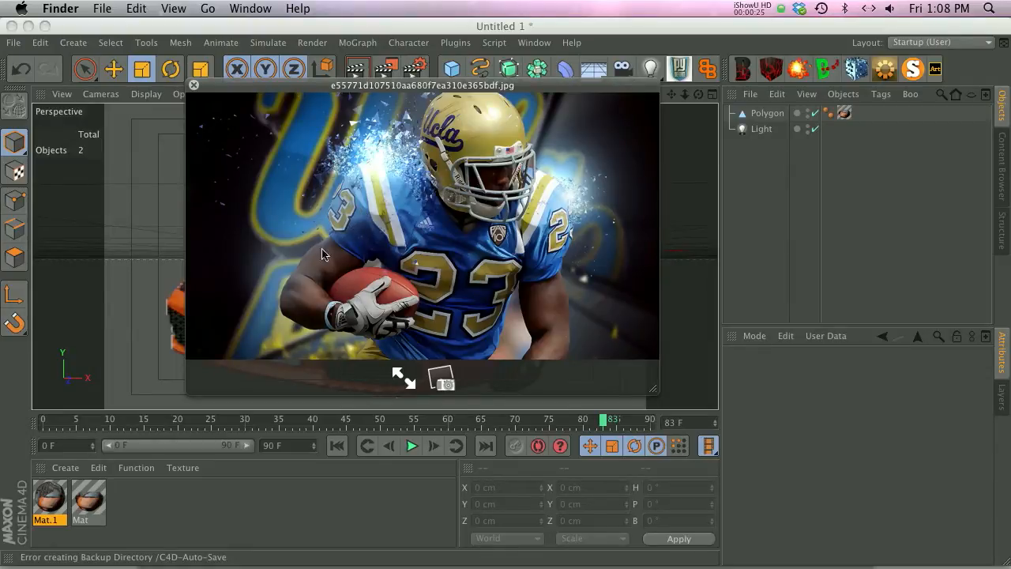
pyautogui.moveTo(371, 177)
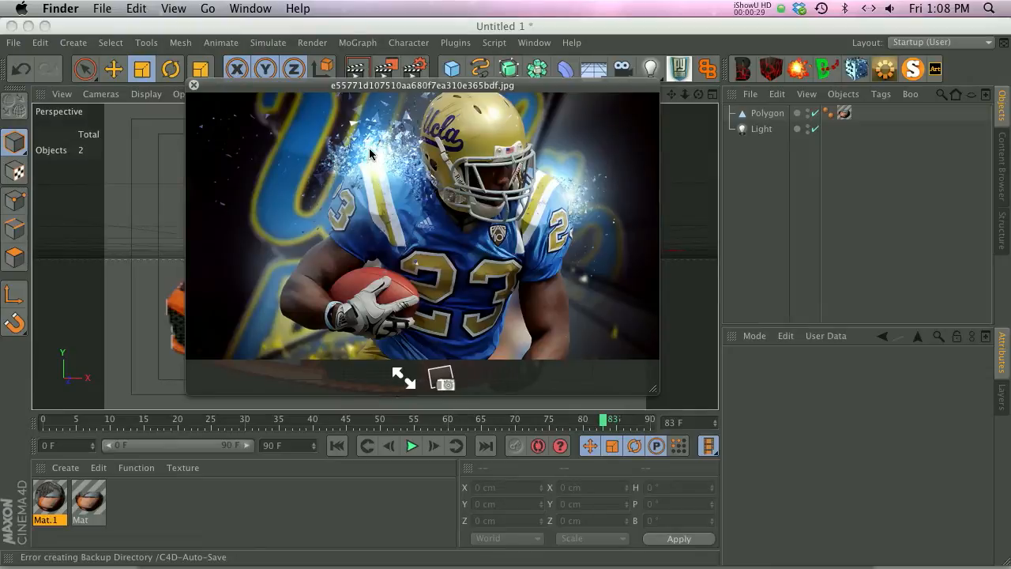
pyautogui.moveTo(328, 160)
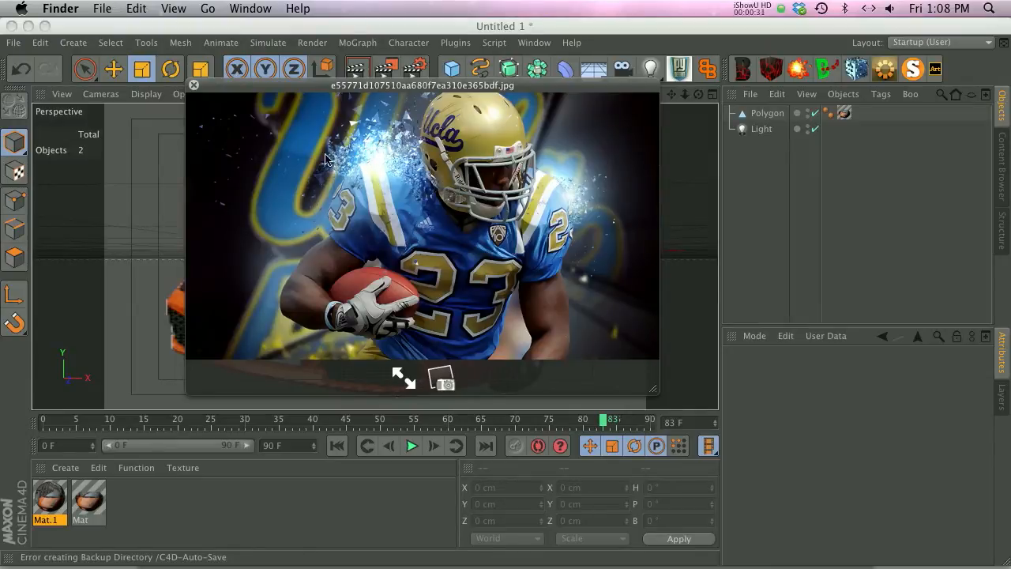
pyautogui.moveTo(283, 156)
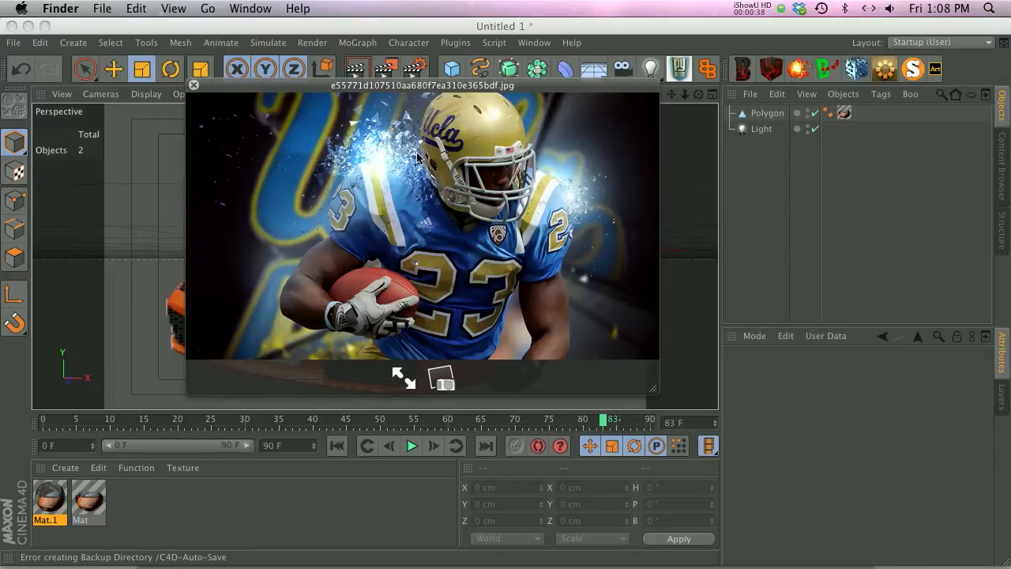
pyautogui.moveTo(360, 161)
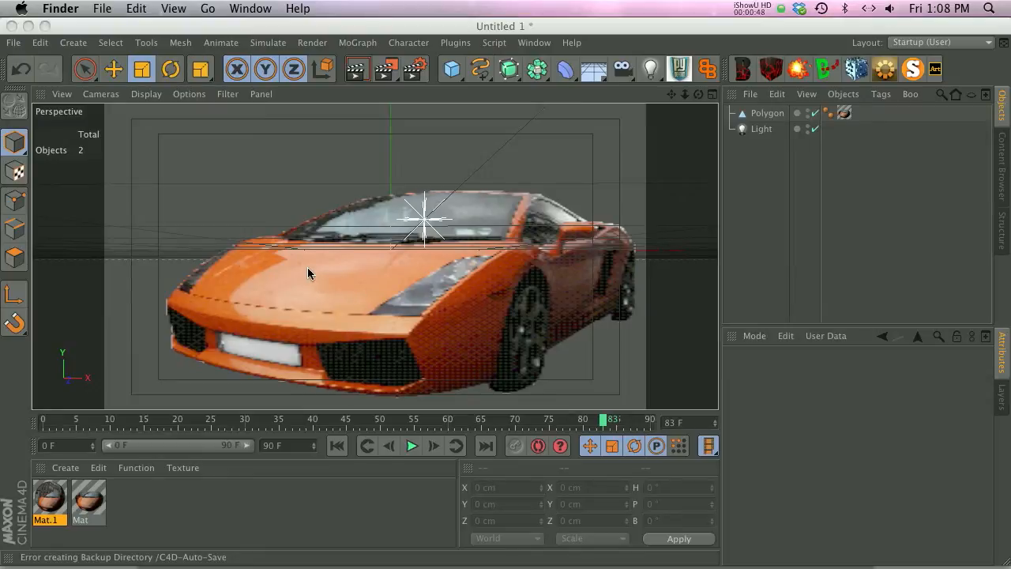
pyautogui.doubleClick(86, 497)
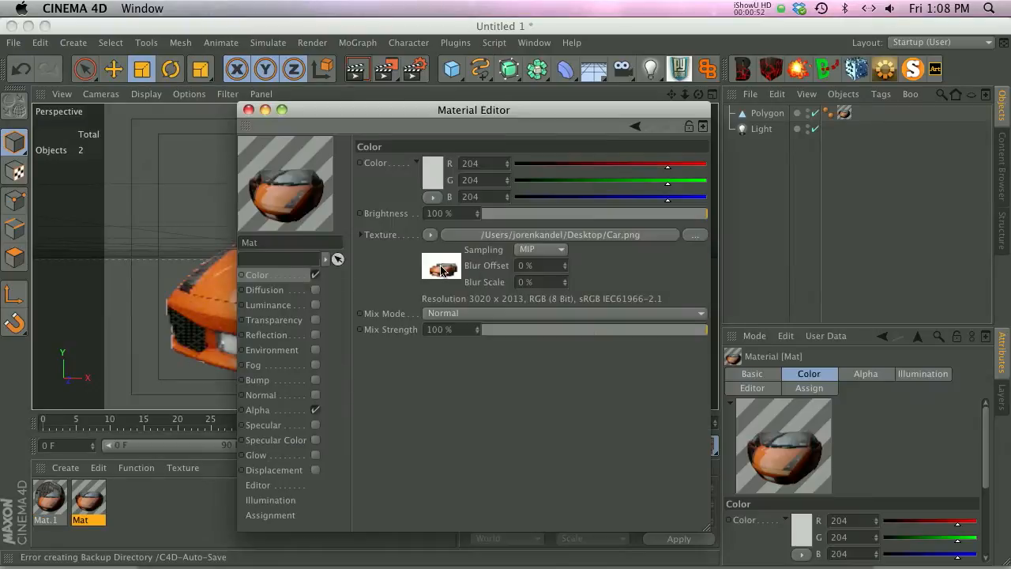
pyautogui.click(256, 409)
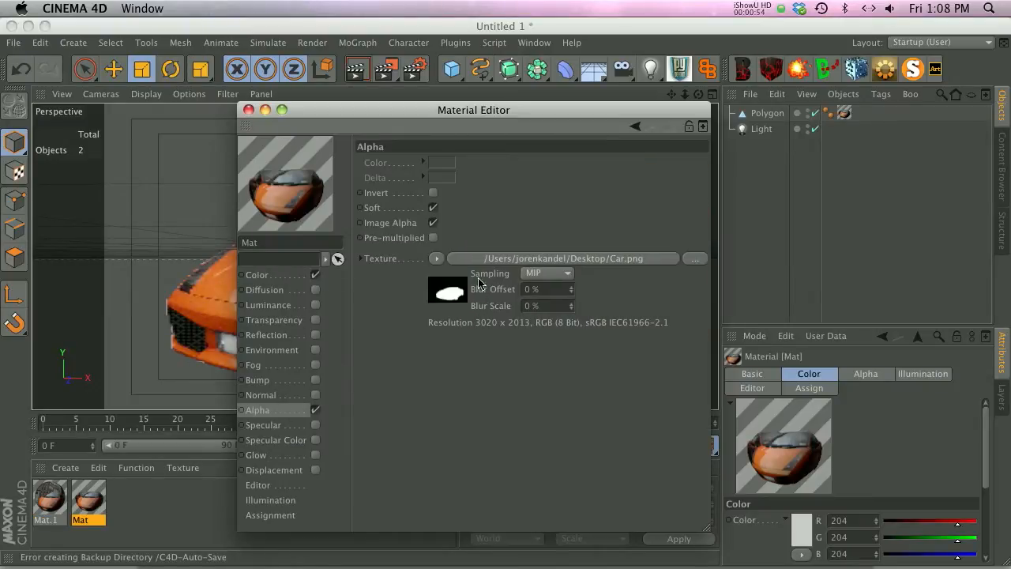
pyautogui.click(248, 110)
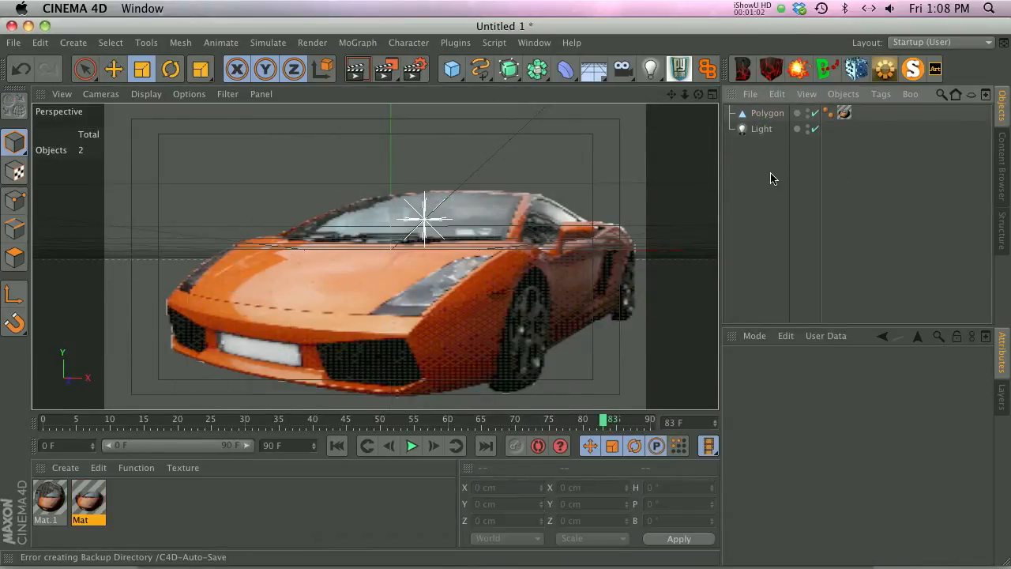
pyautogui.click(452, 70)
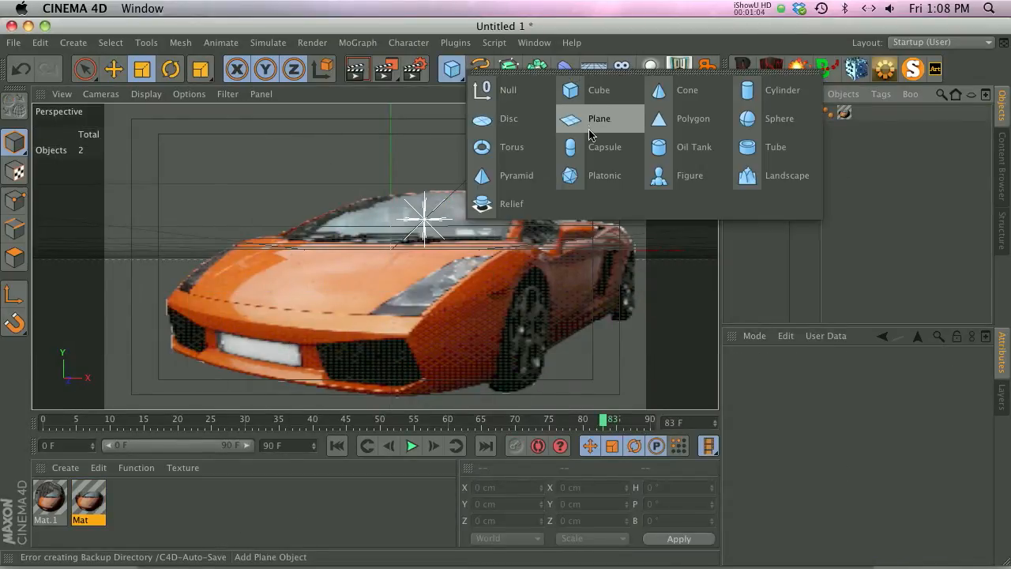
pyautogui.click(598, 118)
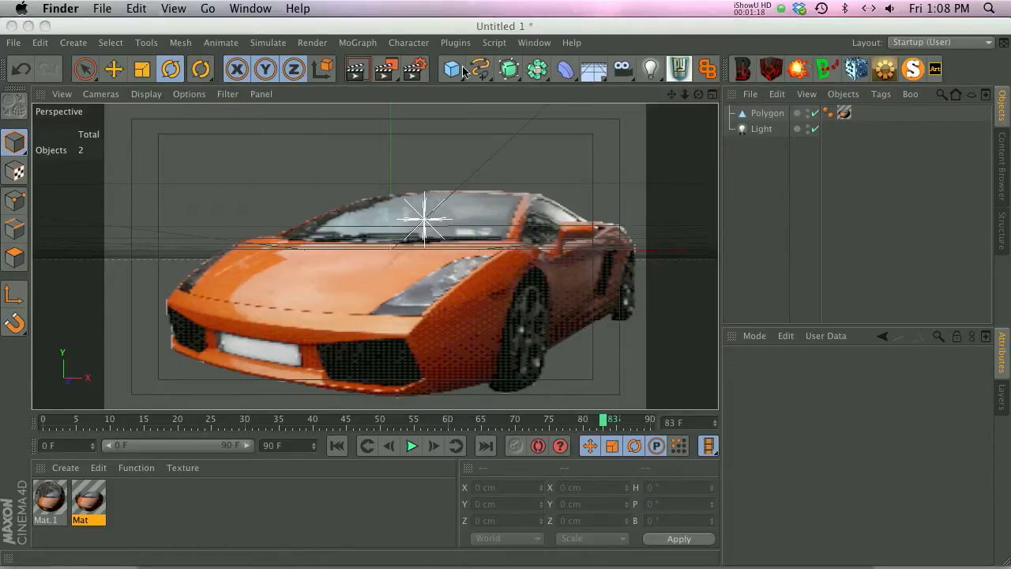
pyautogui.click(452, 69)
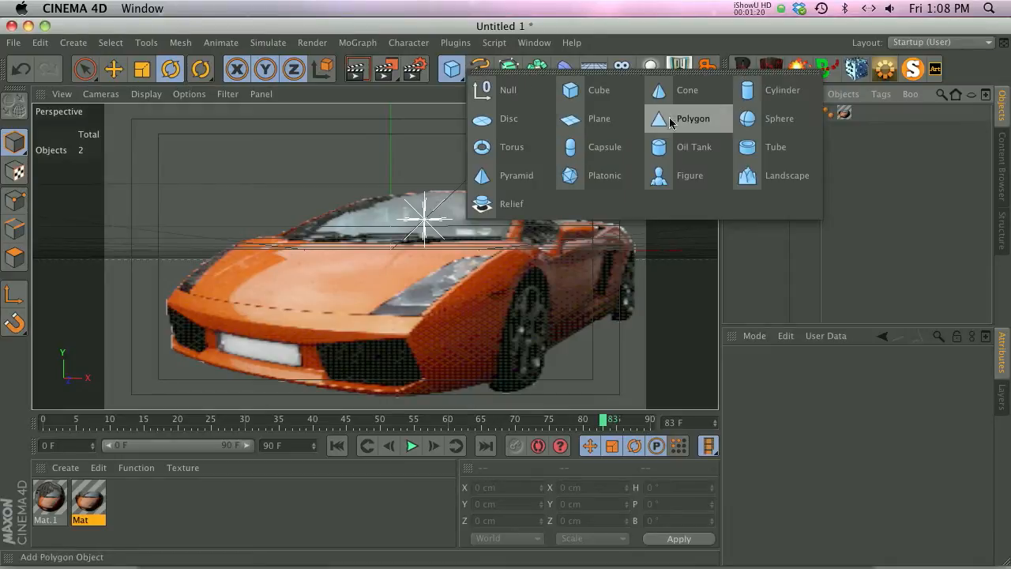
pyautogui.click(692, 119)
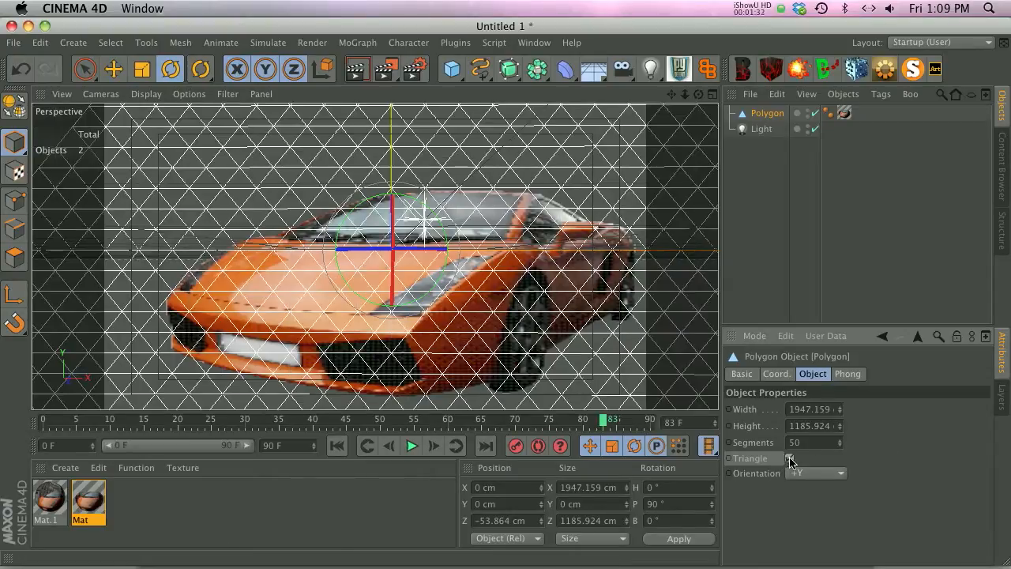
pyautogui.click(790, 458)
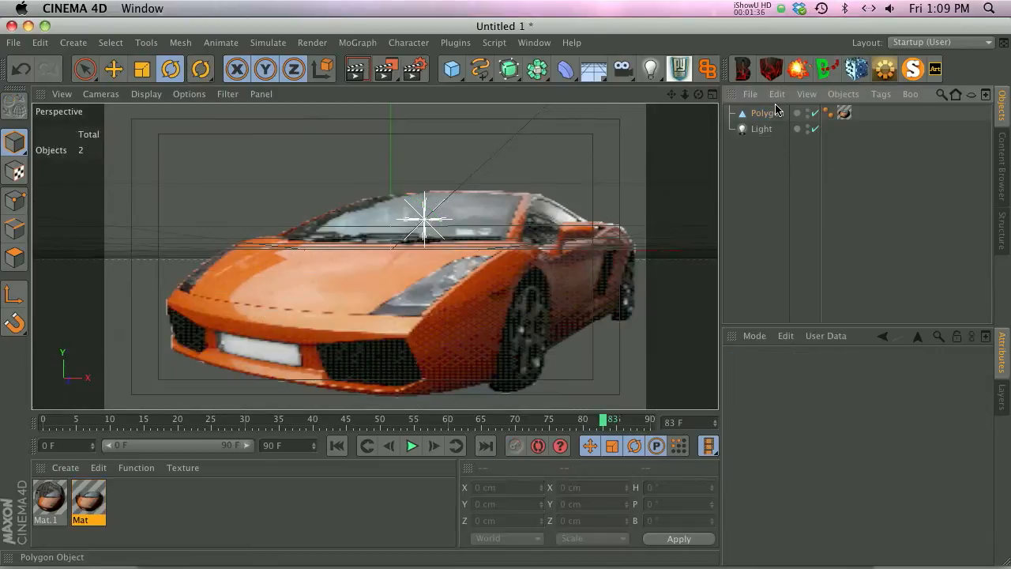
pyautogui.click(312, 42)
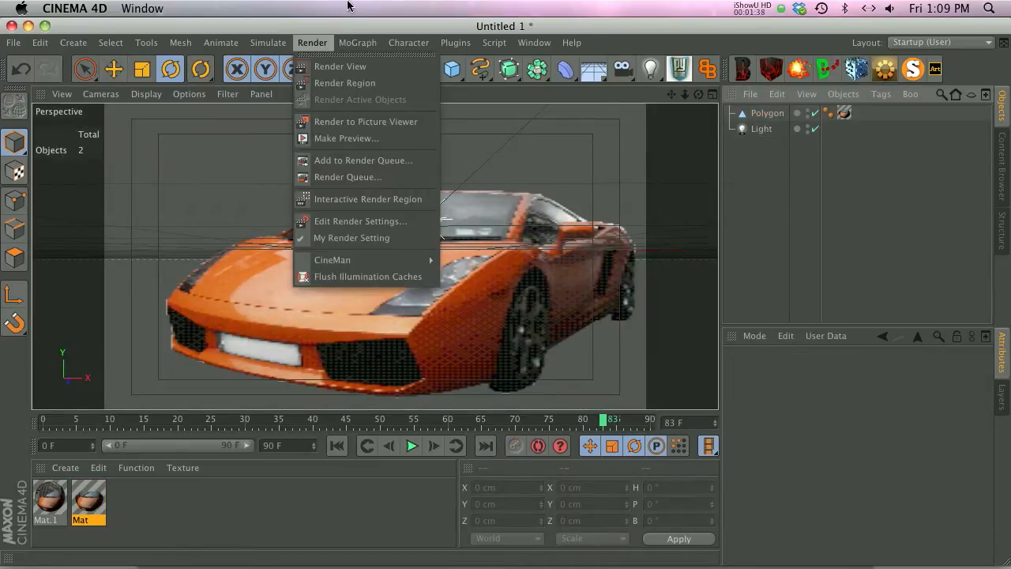
# Add a MoGraph PolyFX under the car polygon and give its falloff a box shape.
pyautogui.click(356, 41)
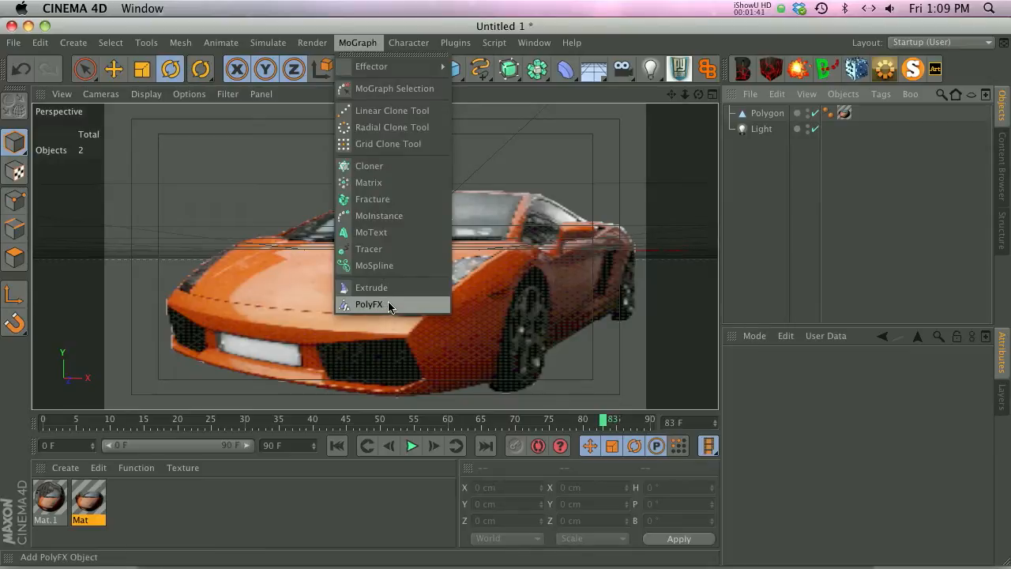
pyautogui.click(370, 303)
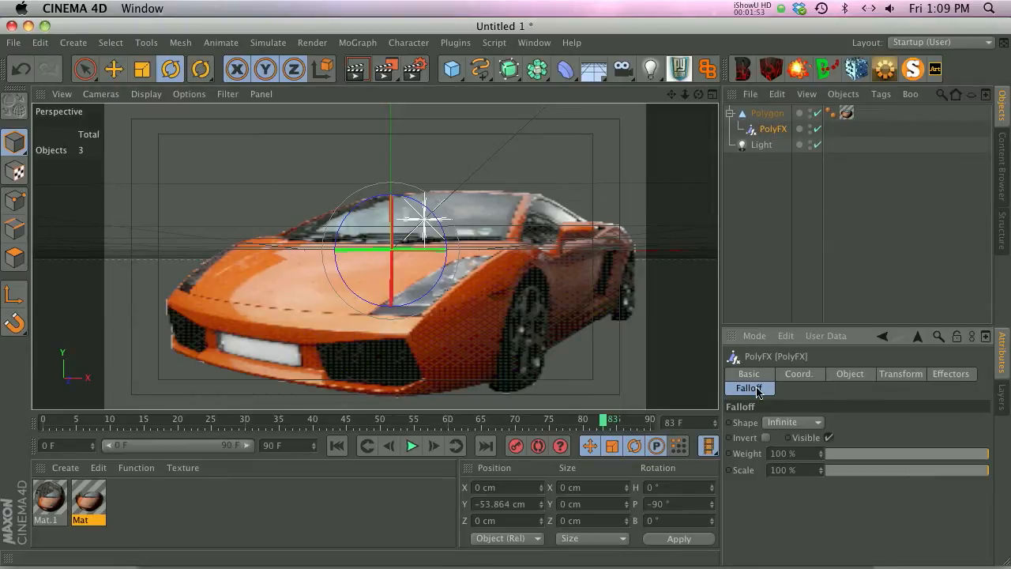
pyautogui.click(793, 422)
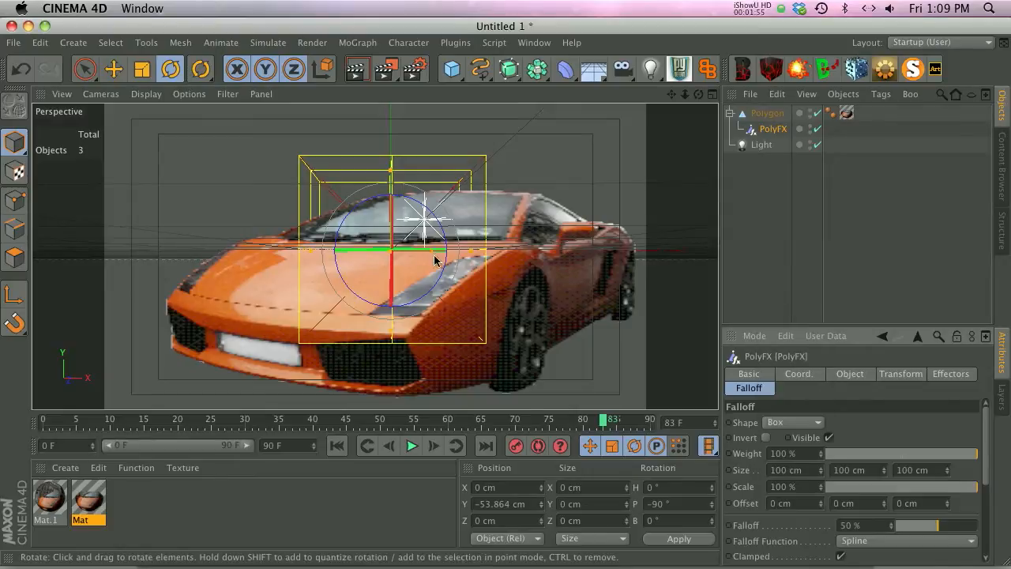
# Move the falloff box toward the car's back and reselect PolyFX to review its coordinates.
pyautogui.click(114, 70)
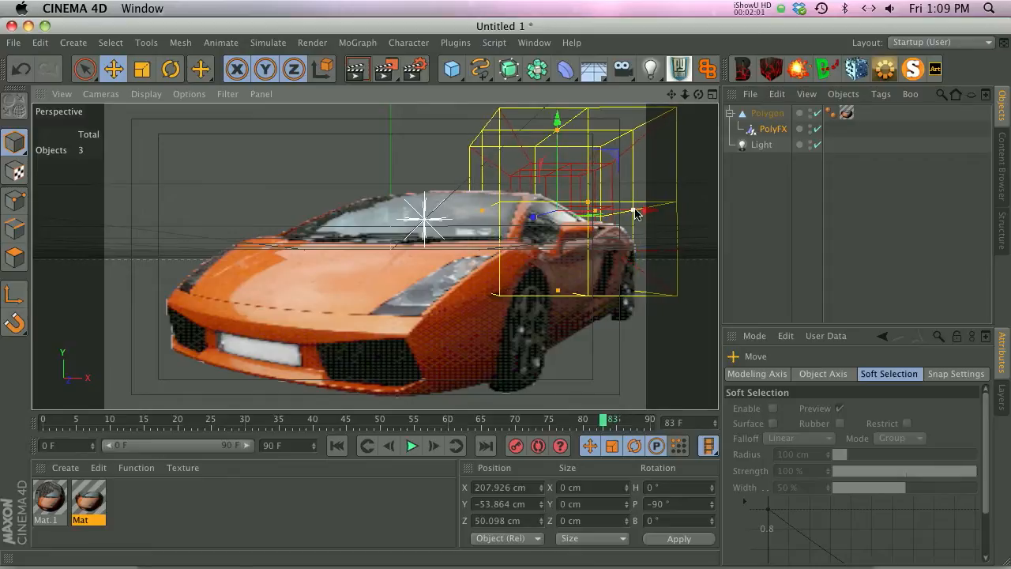
pyautogui.moveTo(635, 213); pyautogui.dragTo(679, 167)
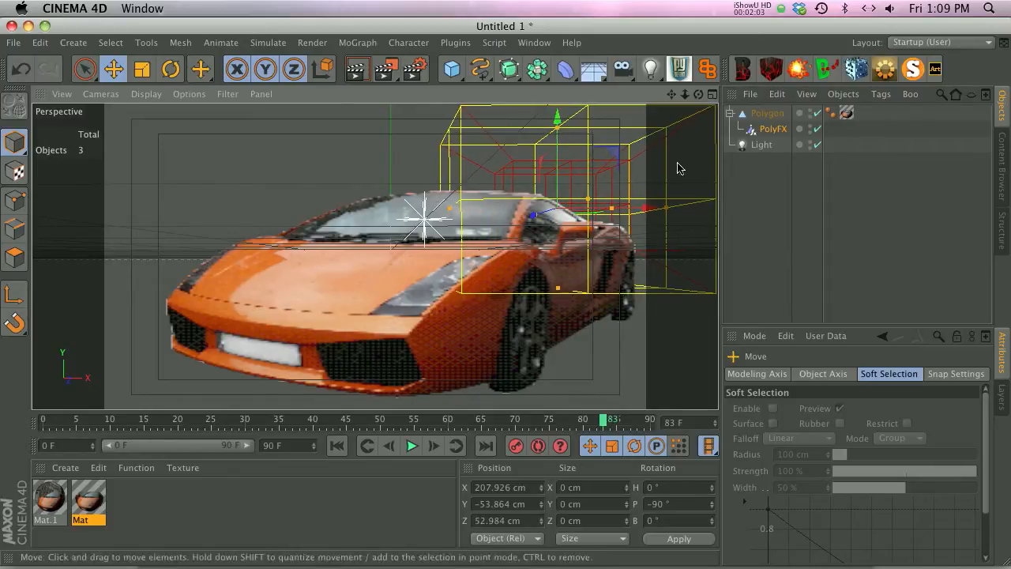
pyautogui.click(773, 130)
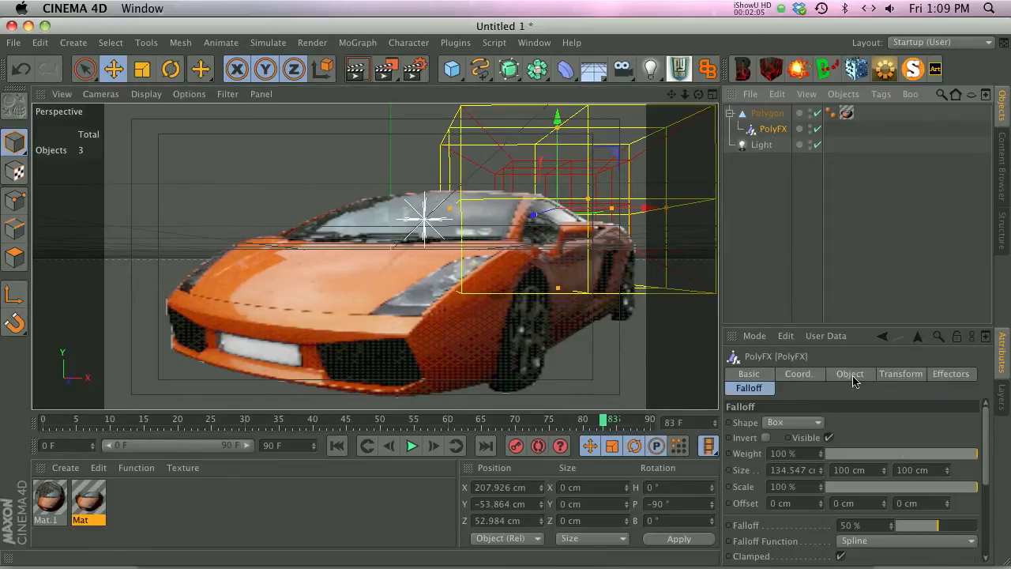
pyautogui.click(799, 373)
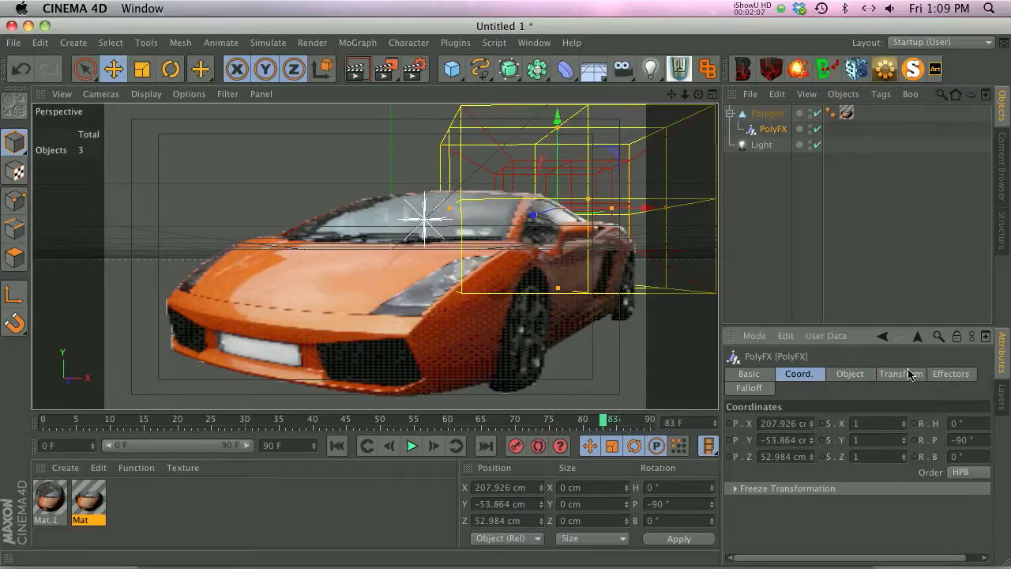
# Set PolyFX Transform P -25/43/72 and R 40/16/14, then add a Random effector with position and rotation enabled.
pyautogui.click(901, 373)
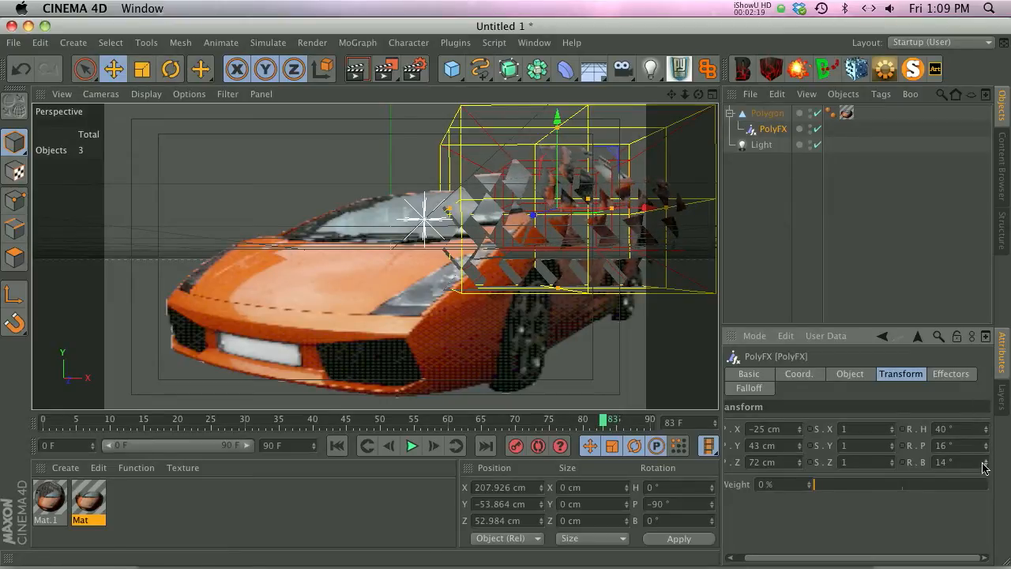
pyautogui.click(357, 43)
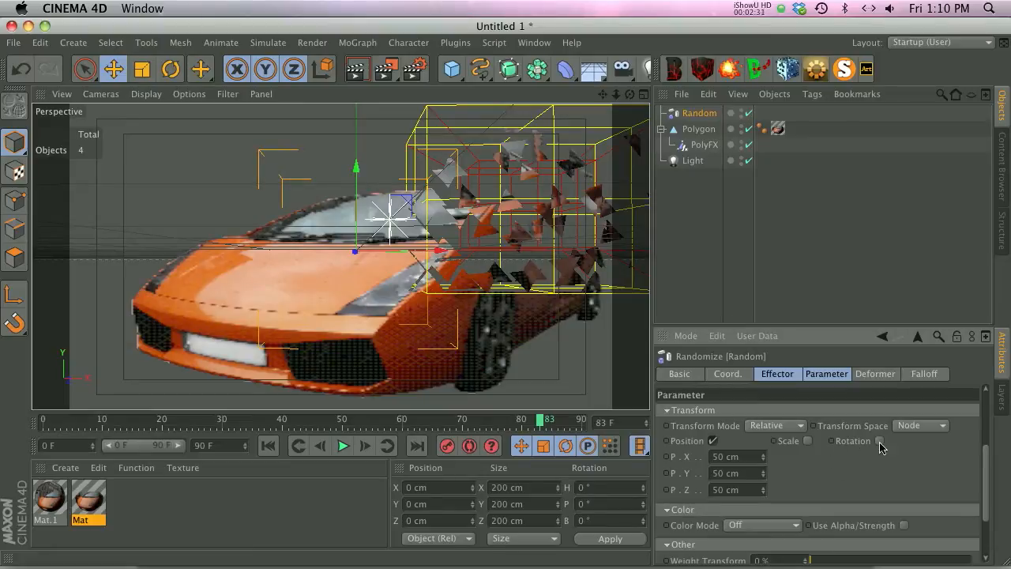
pyautogui.click(879, 441)
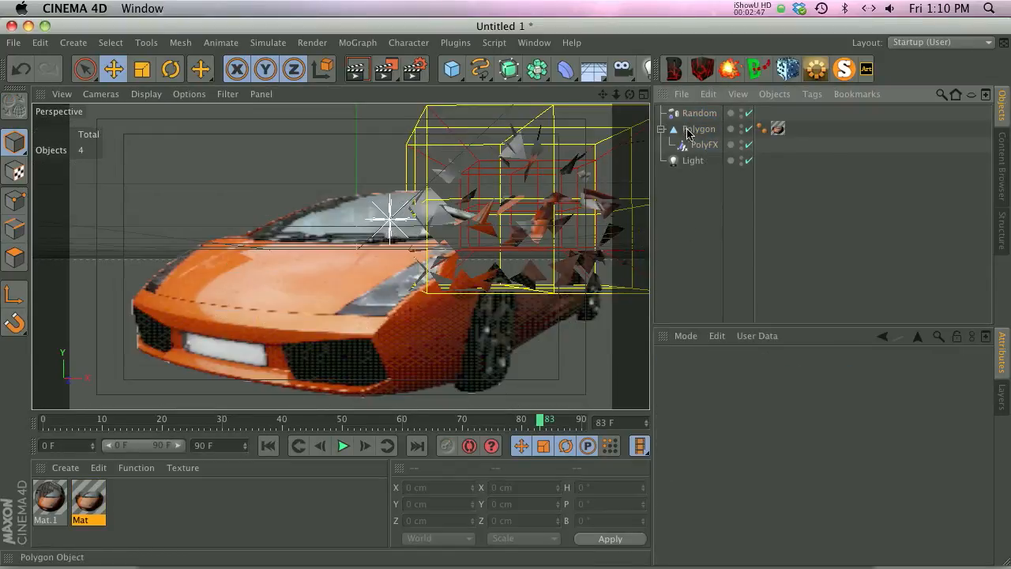
# Render a preview of the shattered car and review the PolyFX settings.
pyautogui.click(698, 130)
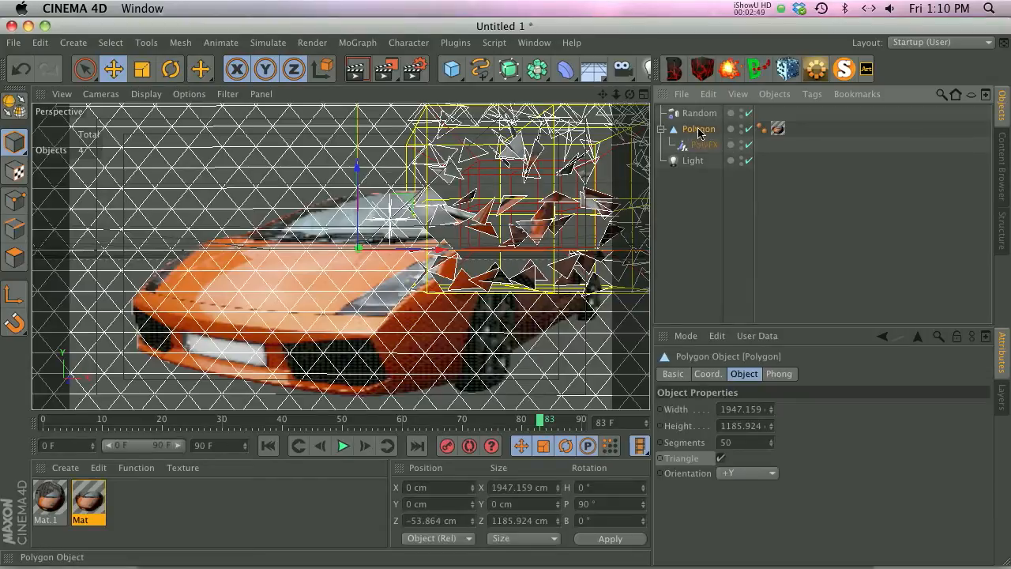
pyautogui.click(771, 443)
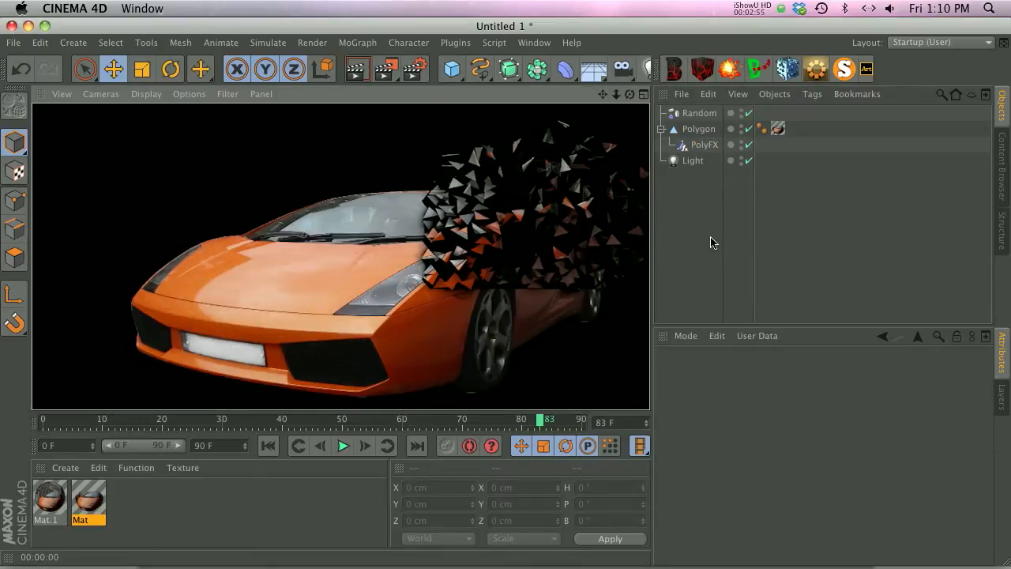
pyautogui.click(705, 145)
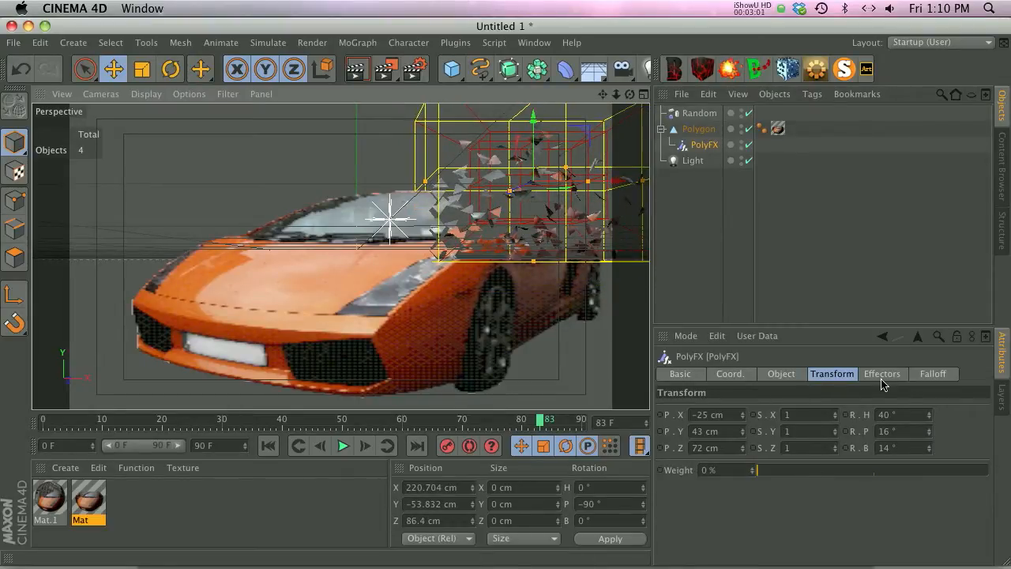
pyautogui.click(932, 373)
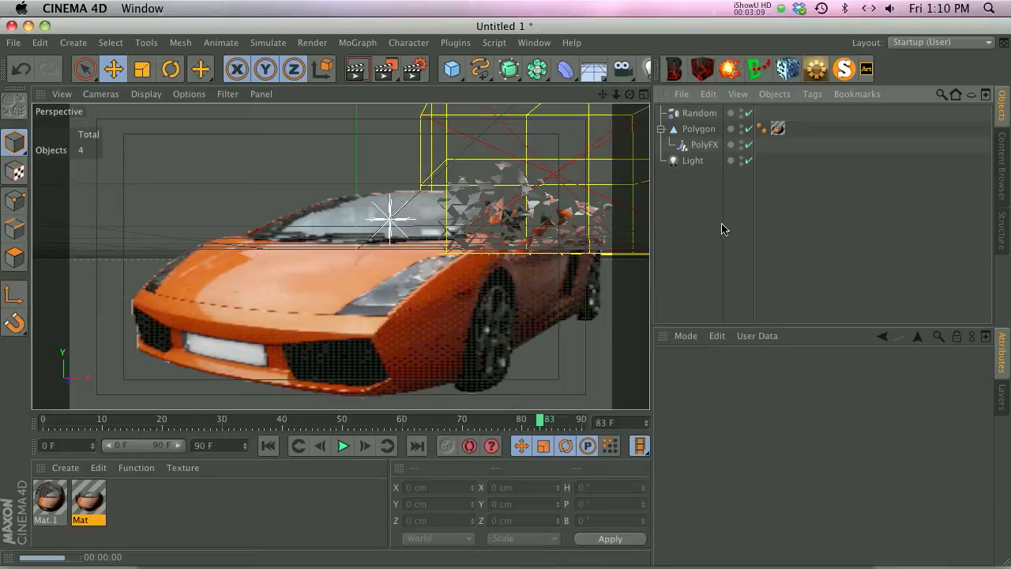
# Set the Random effector to Infinite falloff with P 119/170/199 and R 217/298/353.
pyautogui.click(698, 112)
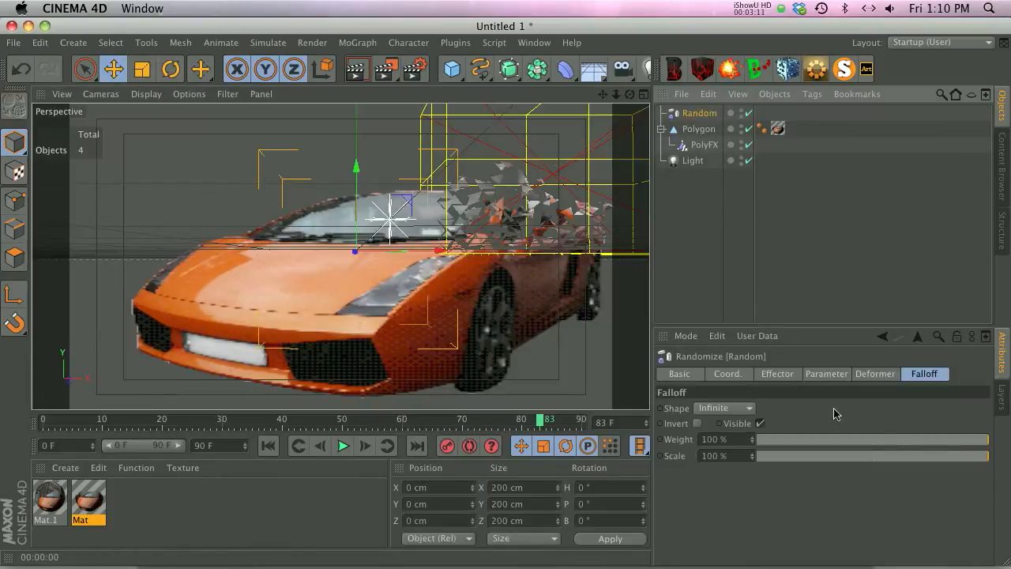
pyautogui.click(826, 373)
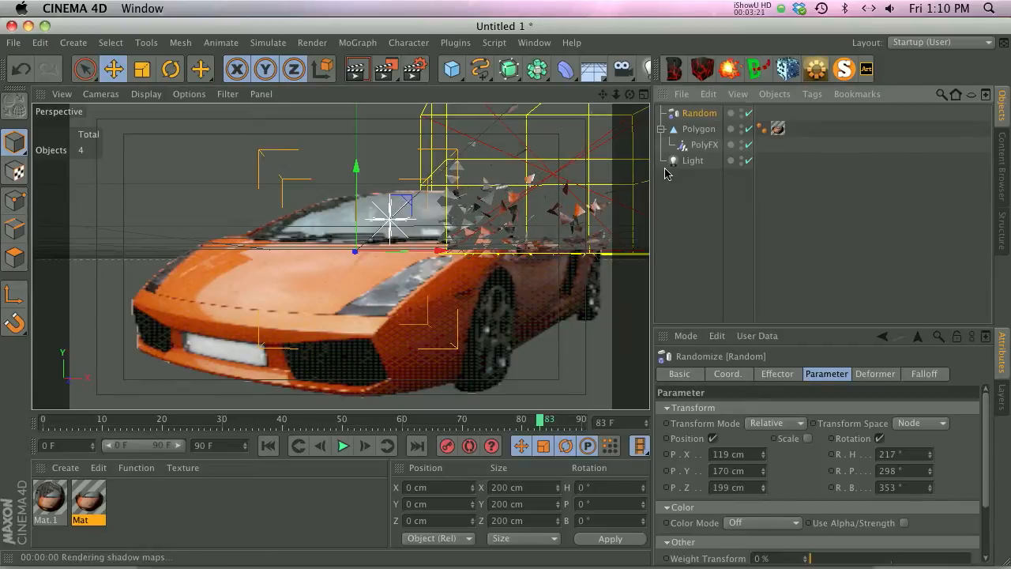
# Duplicate the car polygon as Polygon.1 and set its PolyFX position offset to 23/-25/-115.
pyautogui.click(699, 130)
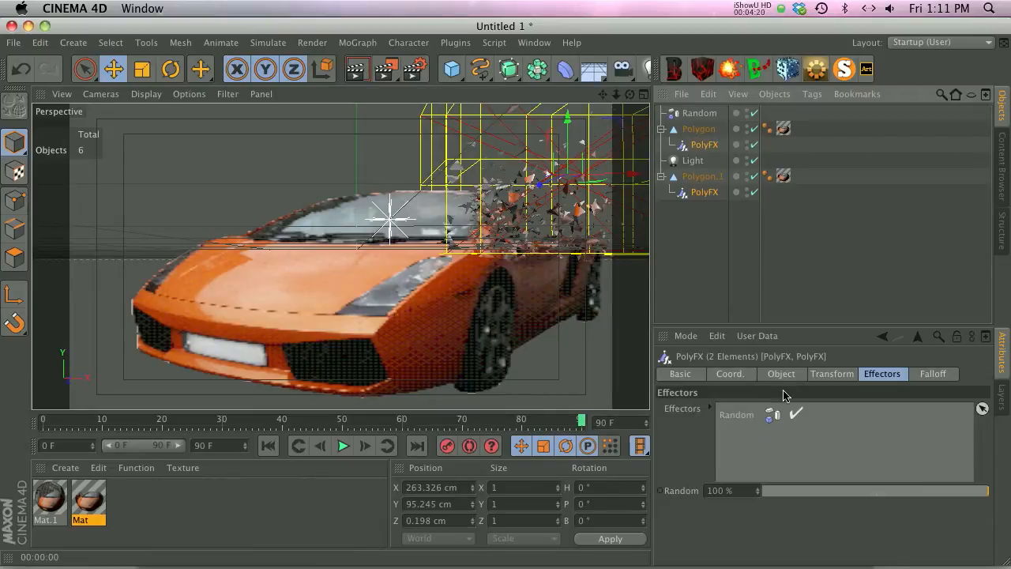
pyautogui.click(830, 373)
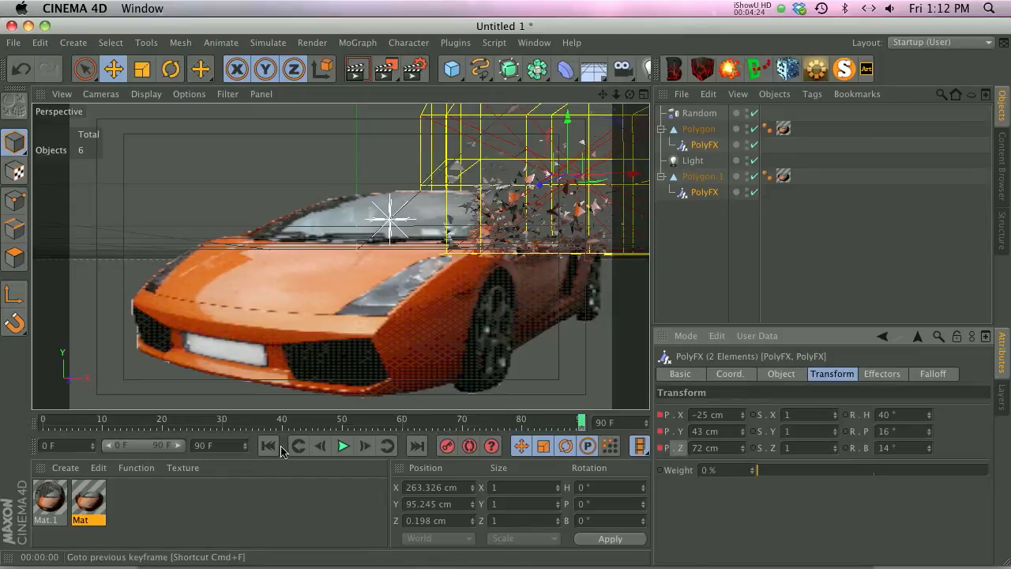
pyautogui.click(268, 446)
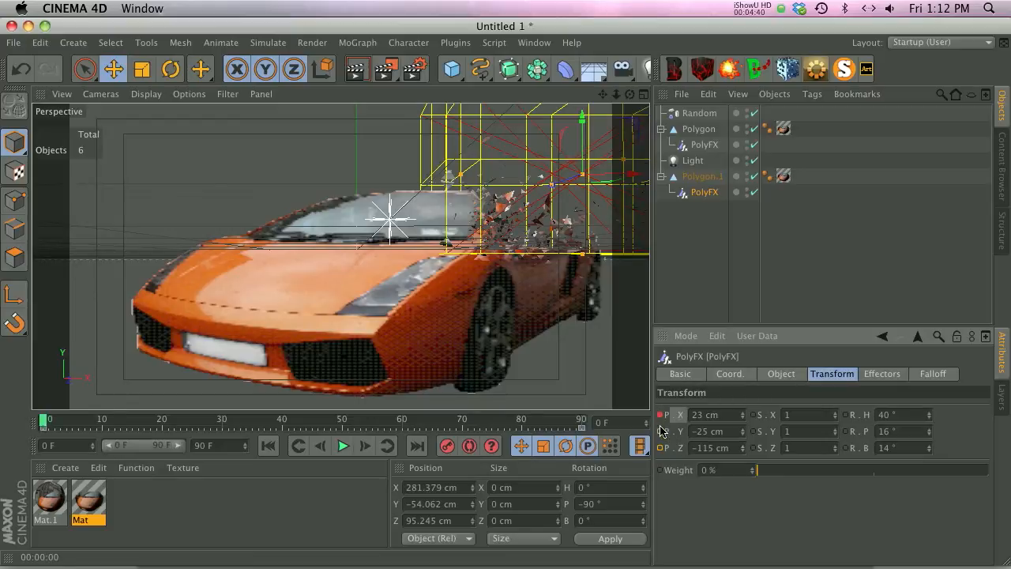
# Play the shattering animation to around frame 49 and render that frame of shards peeling off.
pyautogui.click(341, 446)
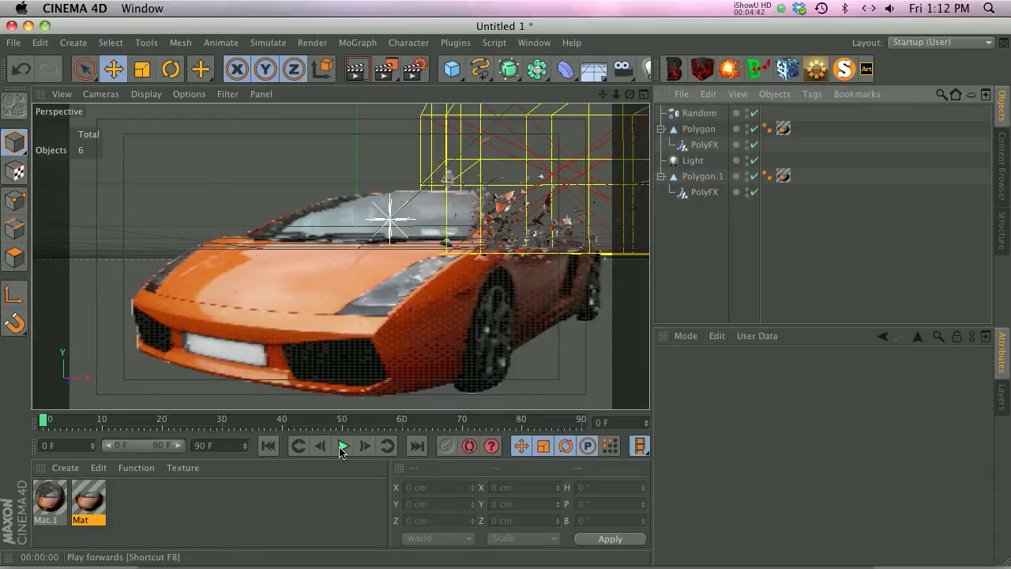
pyautogui.click(341, 446)
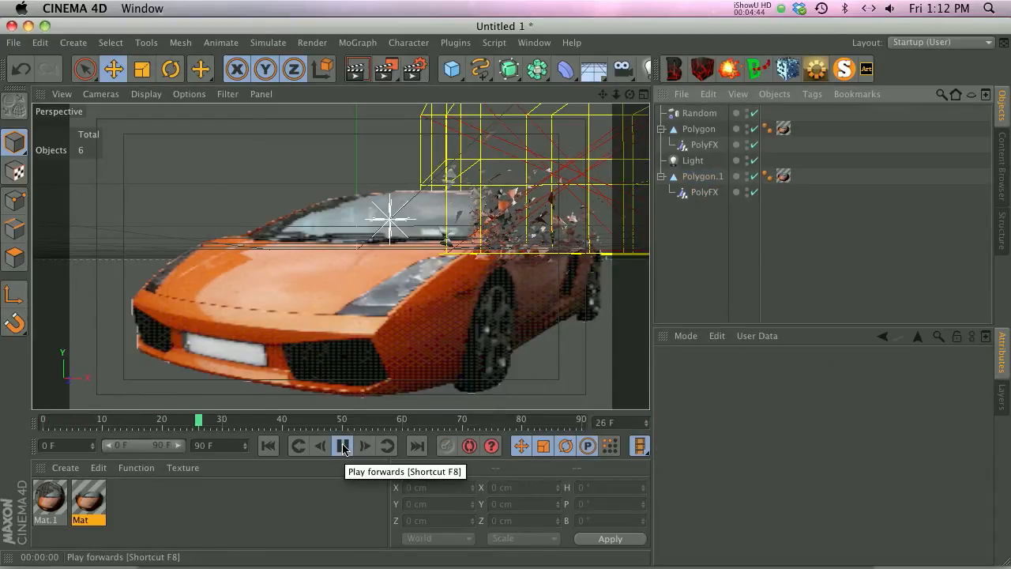
pyautogui.click(343, 446)
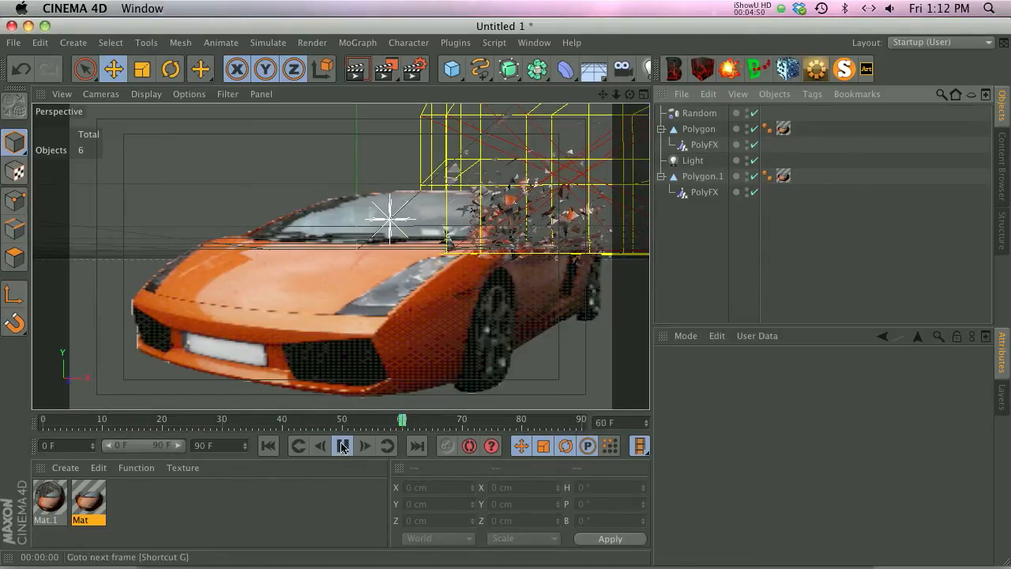
pyautogui.click(341, 445)
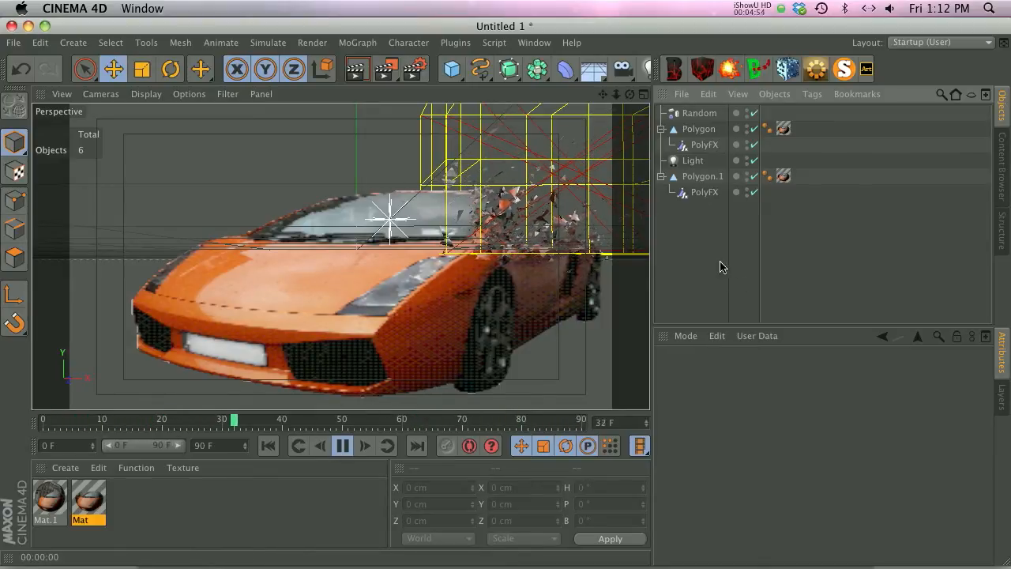
pyautogui.click(342, 446)
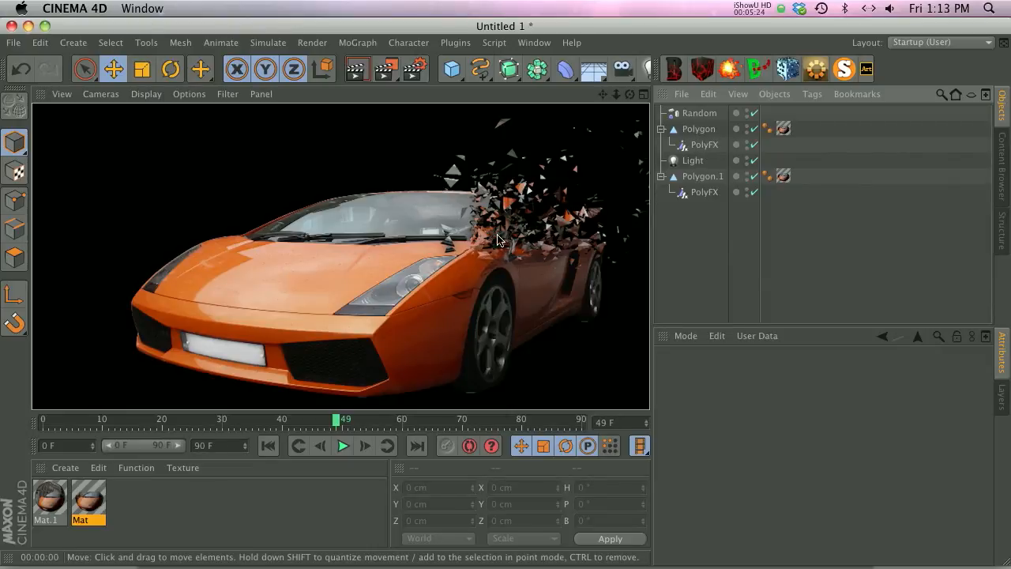
pyautogui.moveTo(529, 237)
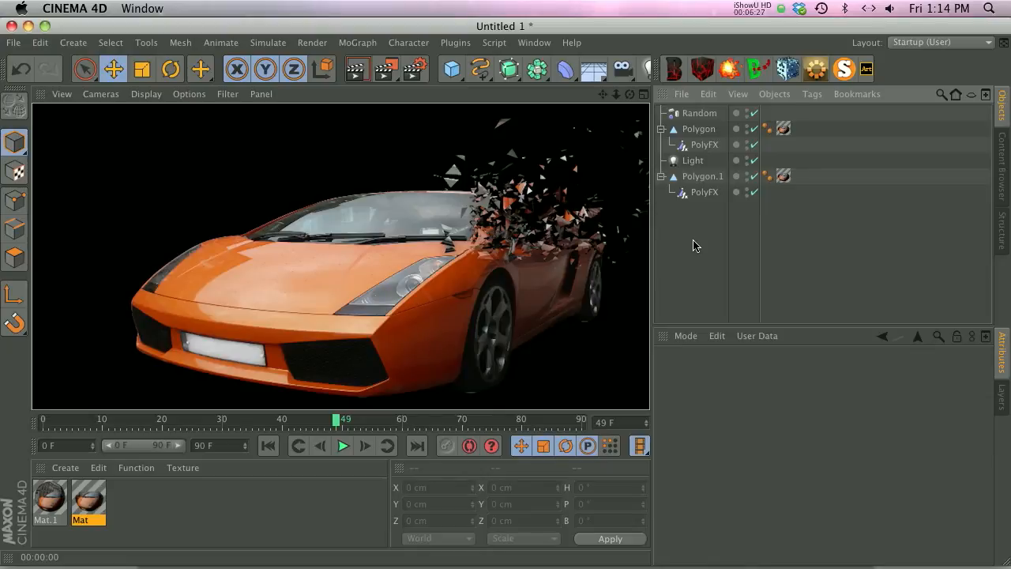
pyautogui.moveTo(698, 237)
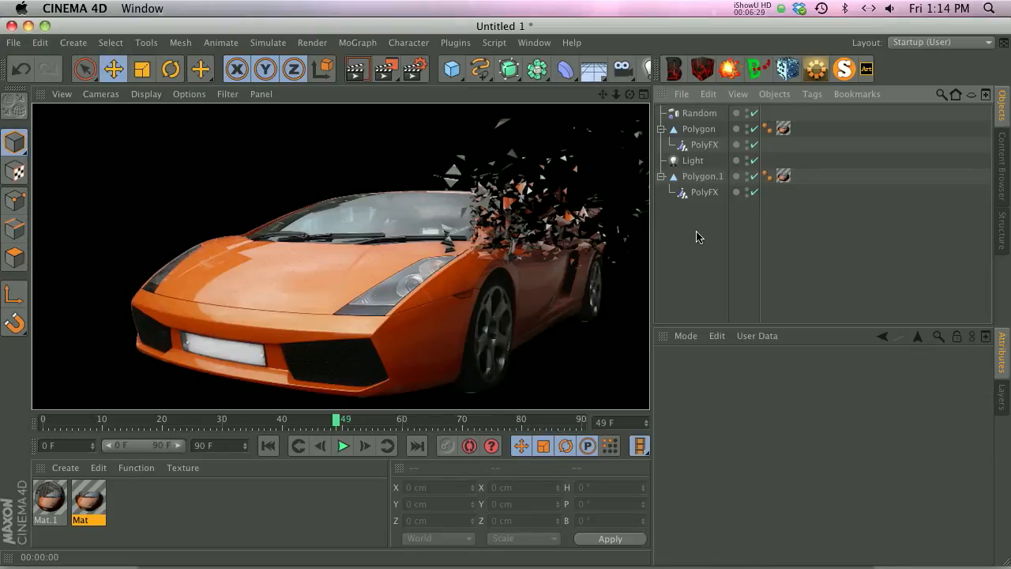